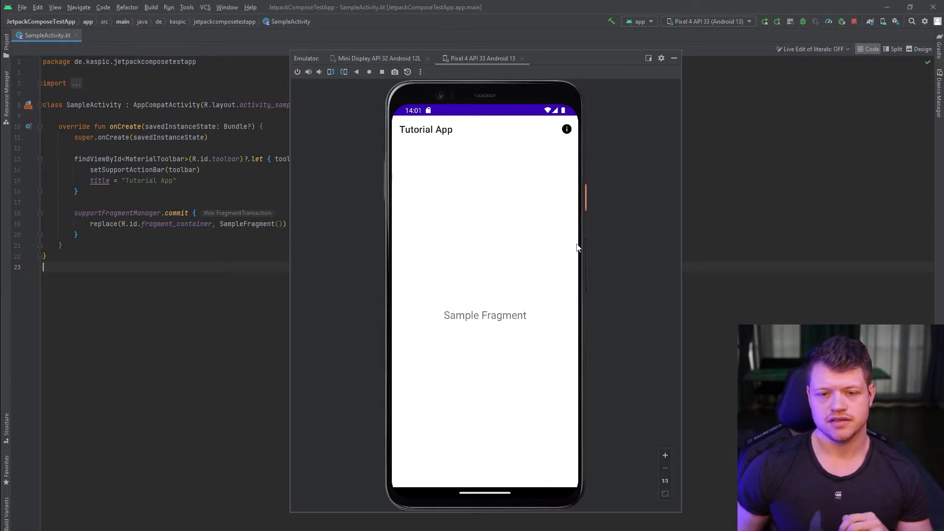
pyautogui.moveTo(435, 135)
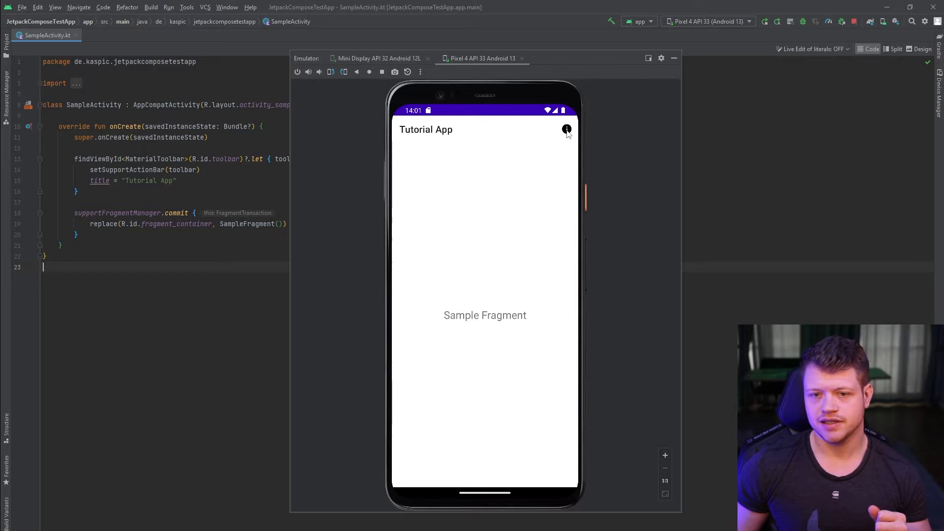
# - Open and dismiss the app's info dialog, then hide the Emulator tool window
pyautogui.click(566, 129)
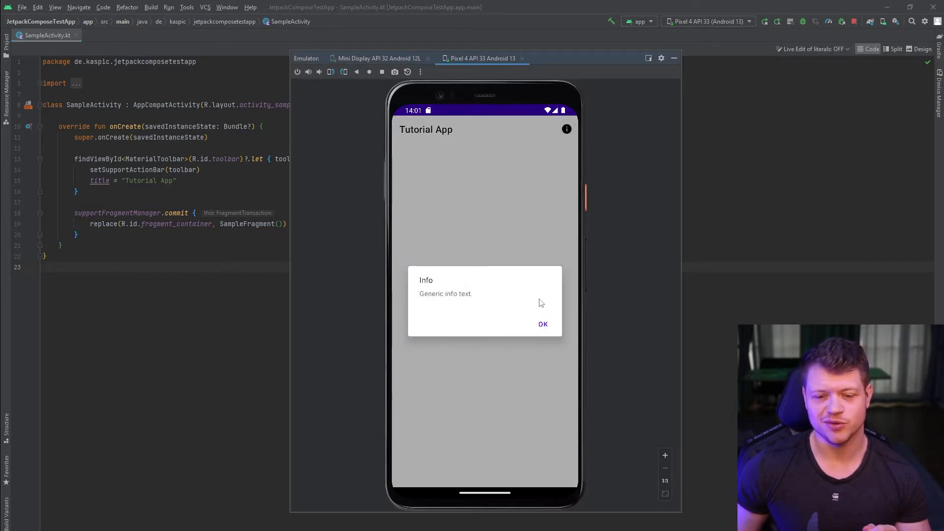
pyautogui.click(542, 324)
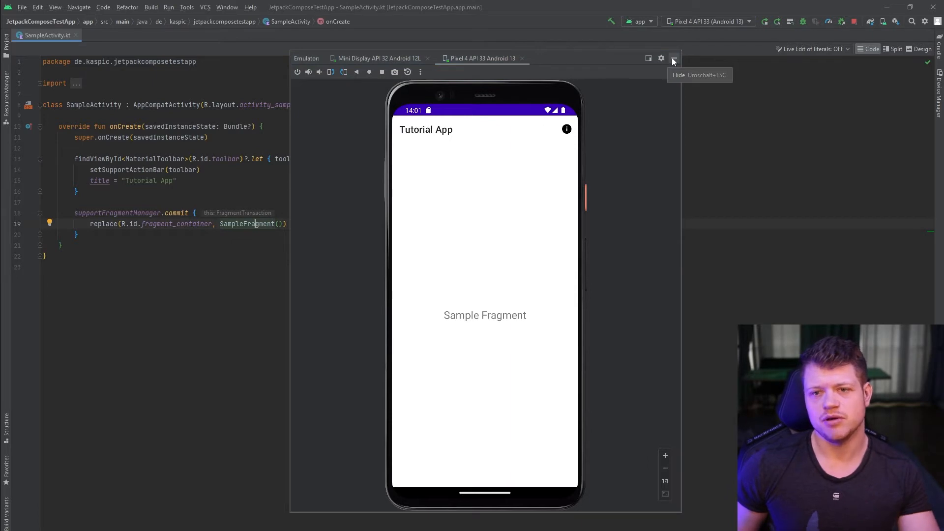
pyautogui.click(674, 62)
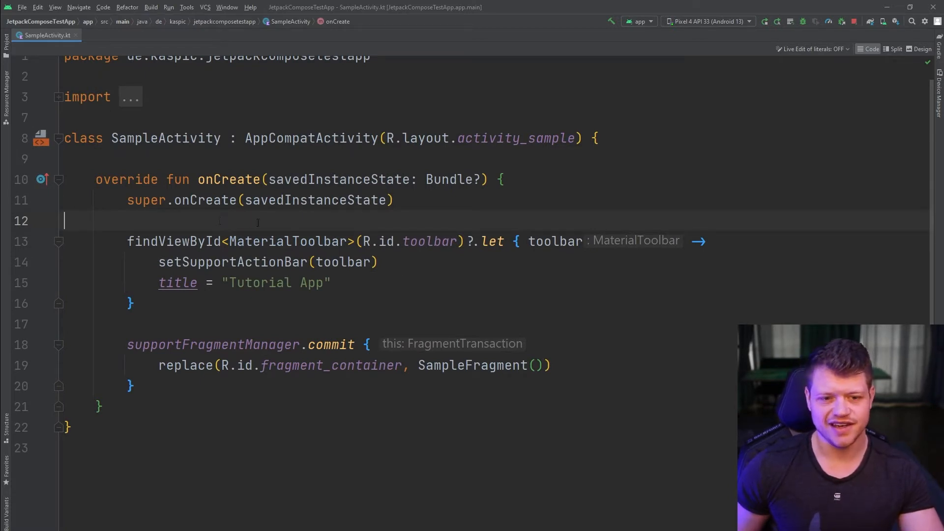
# - Open activity_sample.xml from SampleActivity.kt, then go back to the SampleActivity.kt tab
pyautogui.click(515, 138)
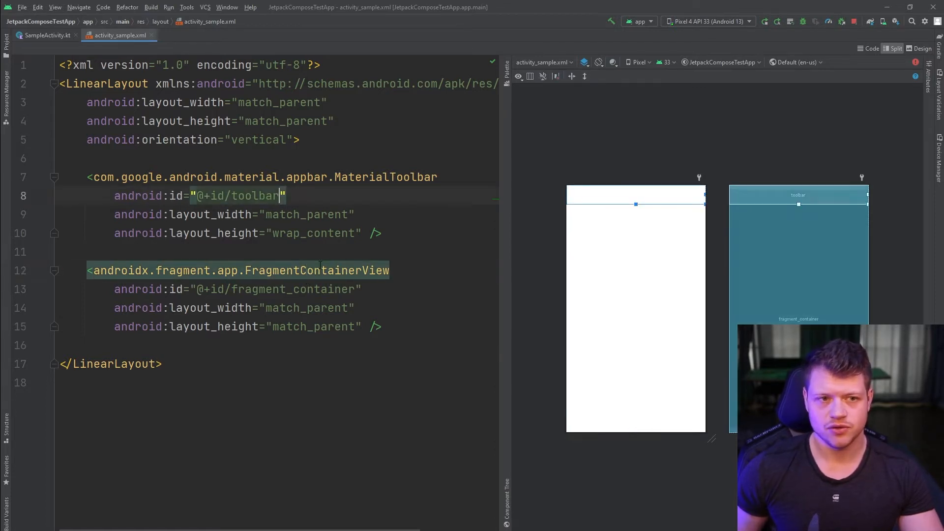
pyautogui.click(44, 35)
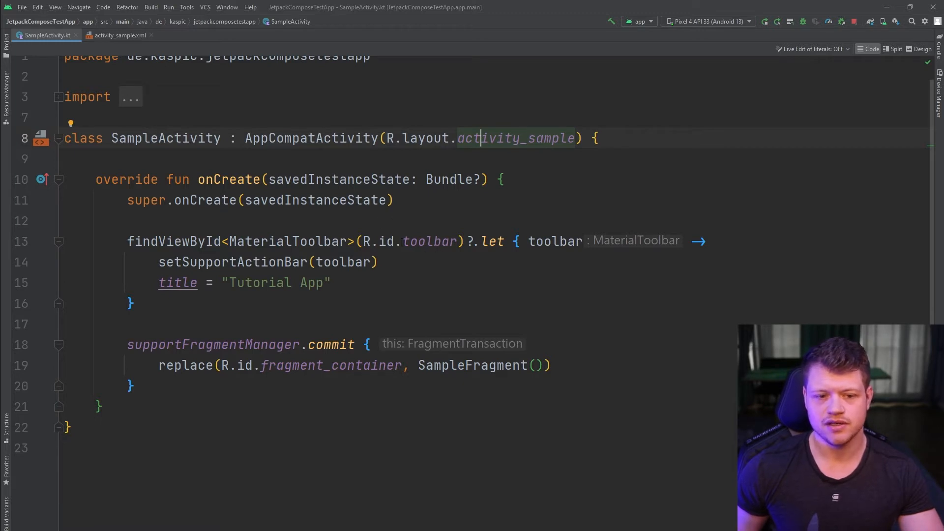
pyautogui.click(324, 344)
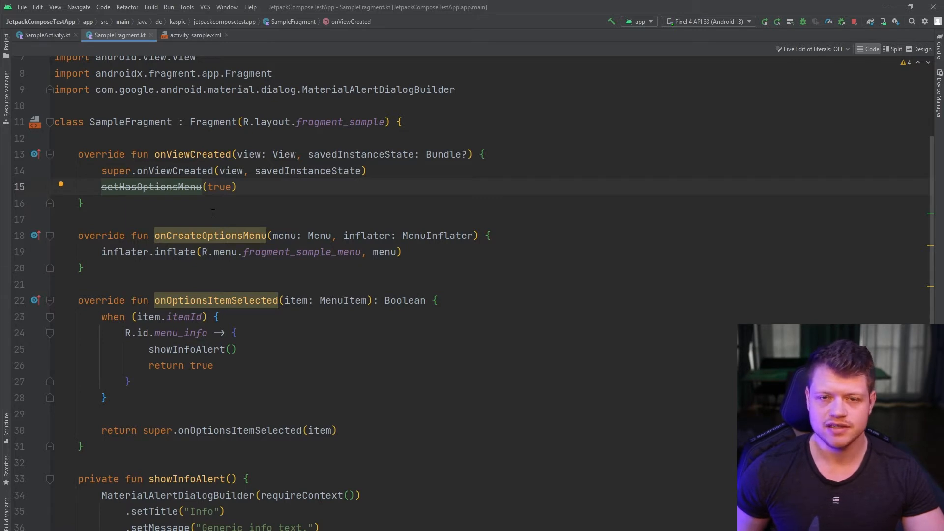
pyautogui.moveTo(210, 236)
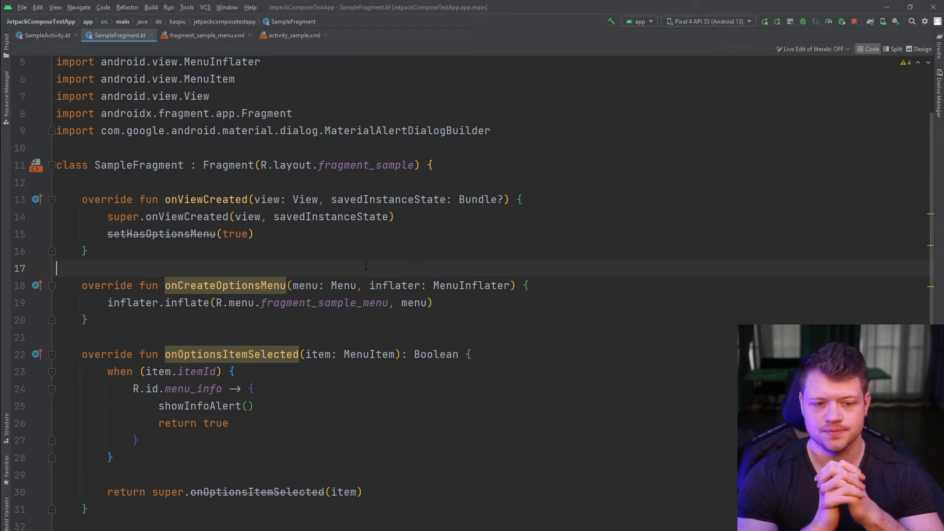
# - Replace setHasOptionsMenu(true) with (requireActivity() as MenuHost).addMenuProvider(), importing MenuHost
pyautogui.click(254, 234)
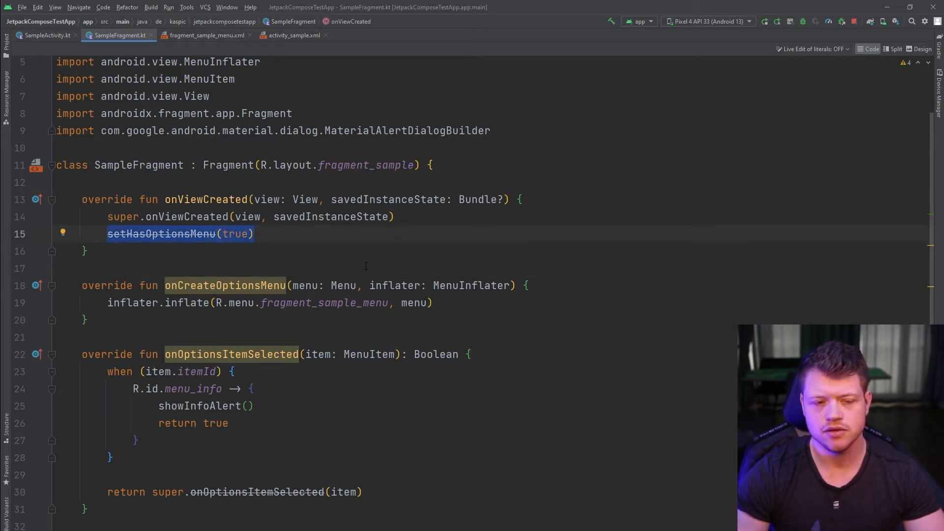
pyautogui.press('Delete')
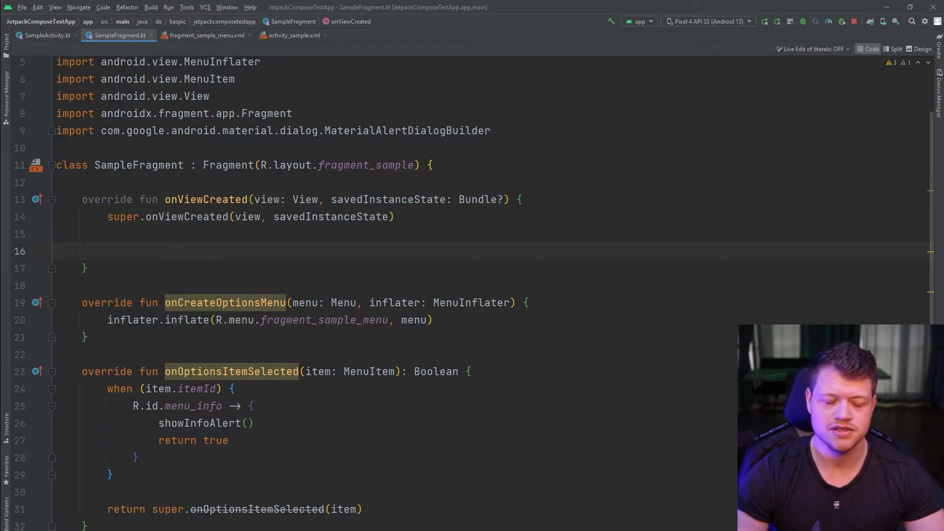
pyautogui.write('requ')
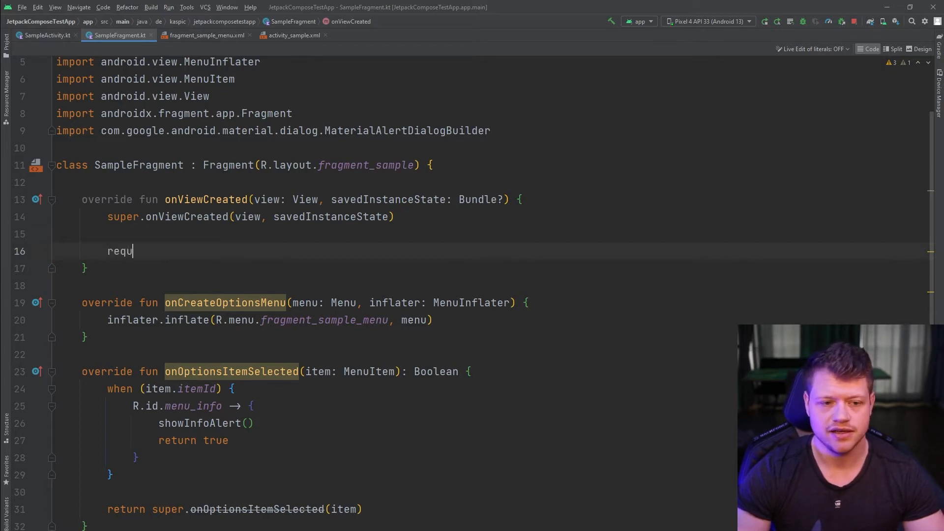
pyautogui.write('ireActivity(')
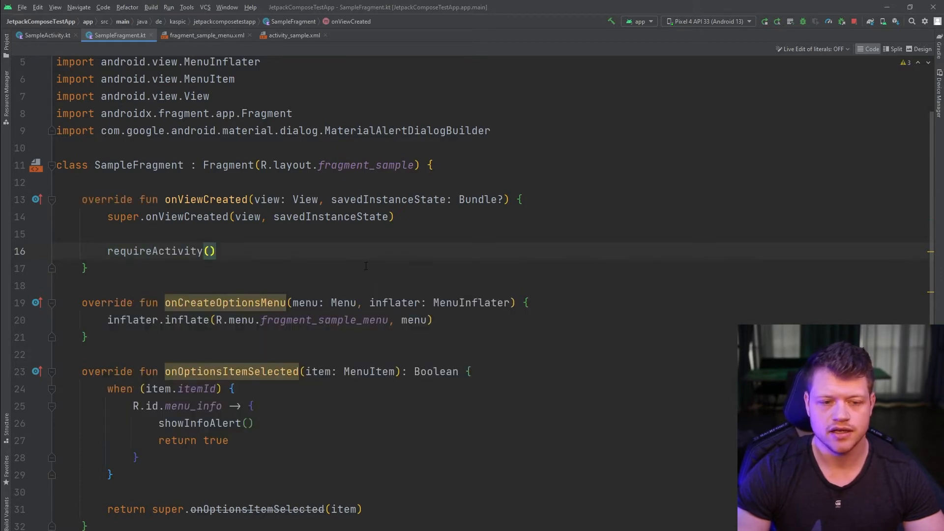
pyautogui.write('as')
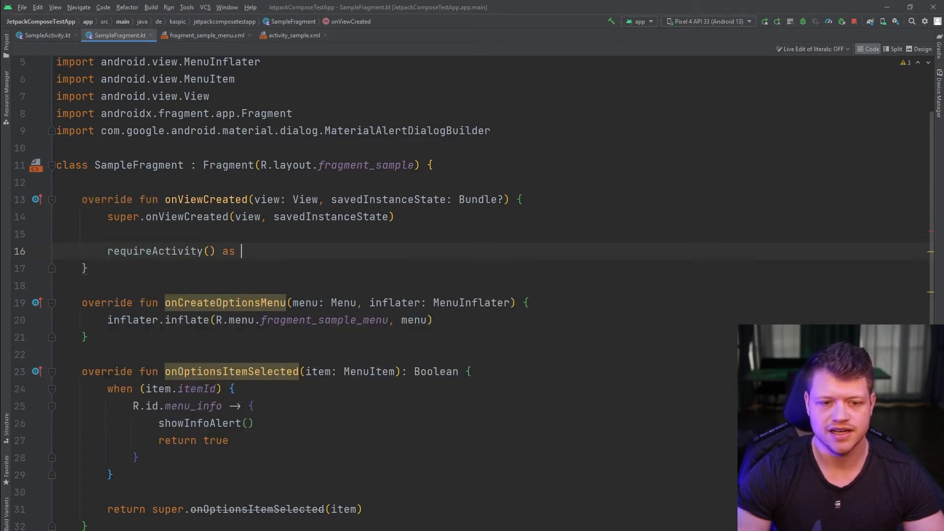
pyautogui.write('MenuHost)')
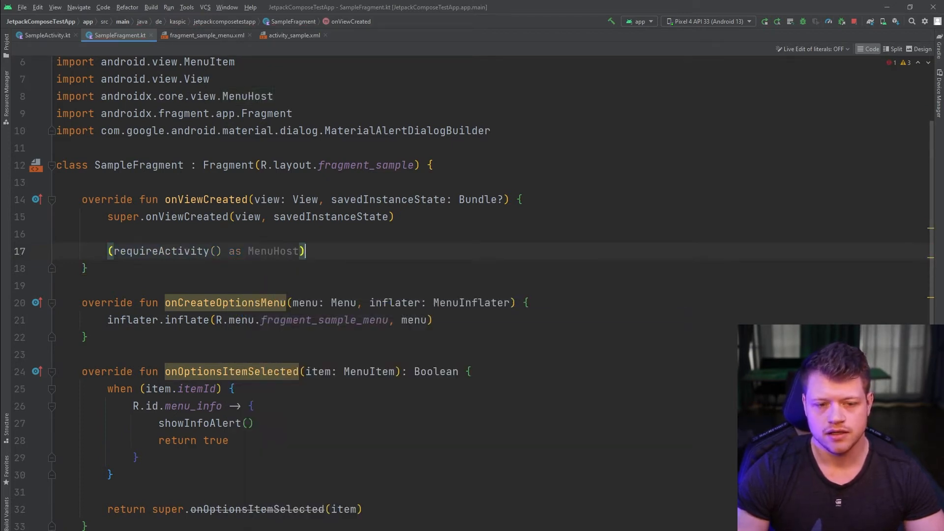
pyautogui.write('.let')
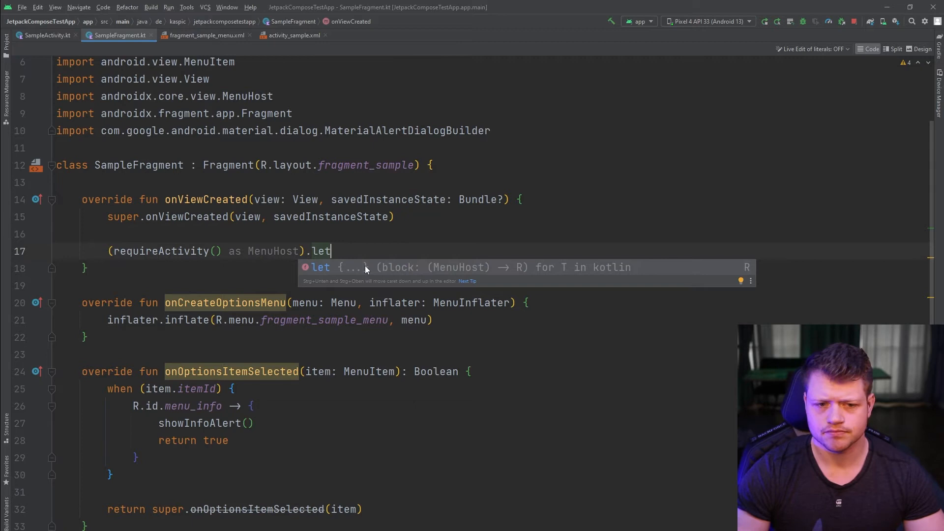
pyautogui.press('Backspace')
pyautogui.write('addMenuProvider()')
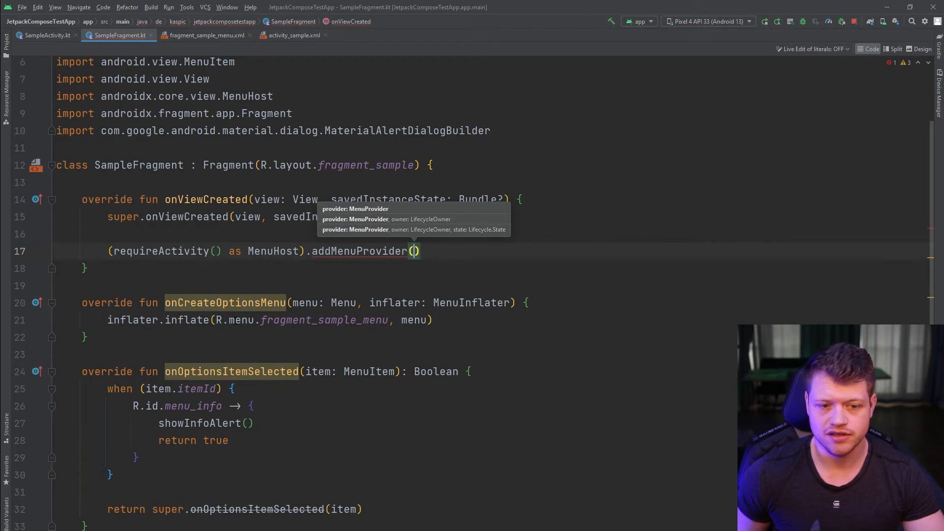
pyautogui.moveTo(224, 302)
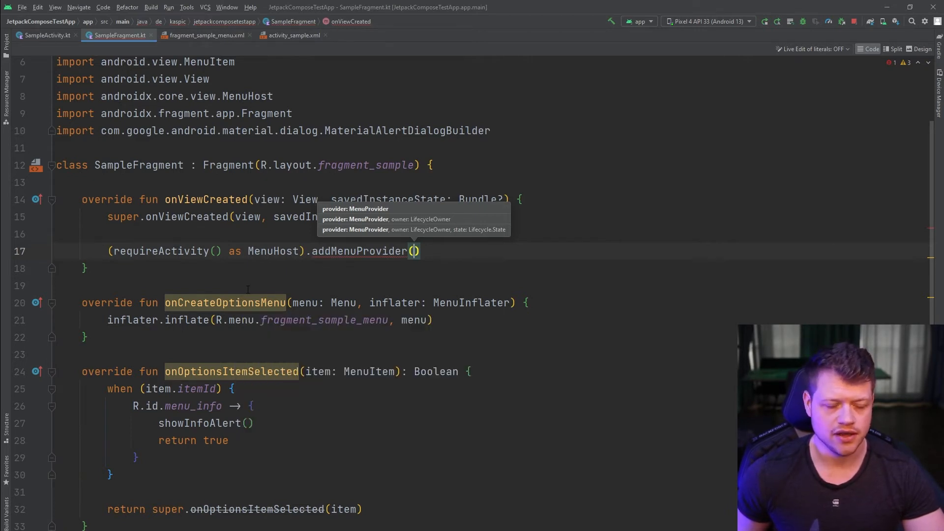
pyautogui.moveTo(265, 296)
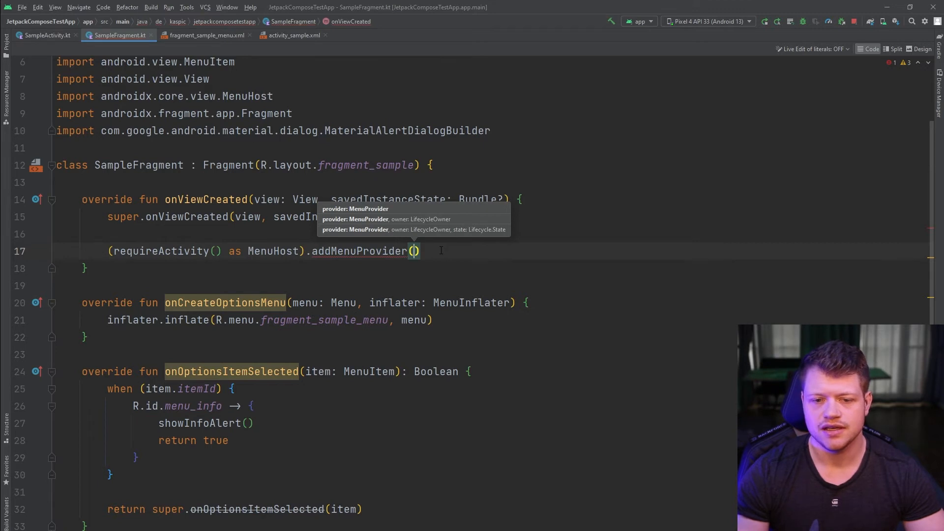
# - Pass an anonymous object : MenuProvider with generated onCreateMenu and onMenuItemSelected stubs
pyautogui.write('object:')
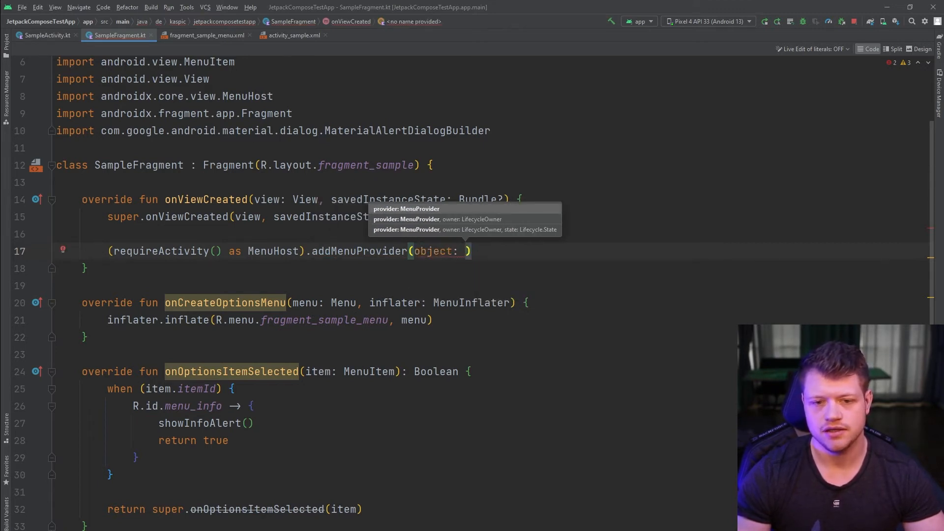
pyautogui.write('MenuPro')
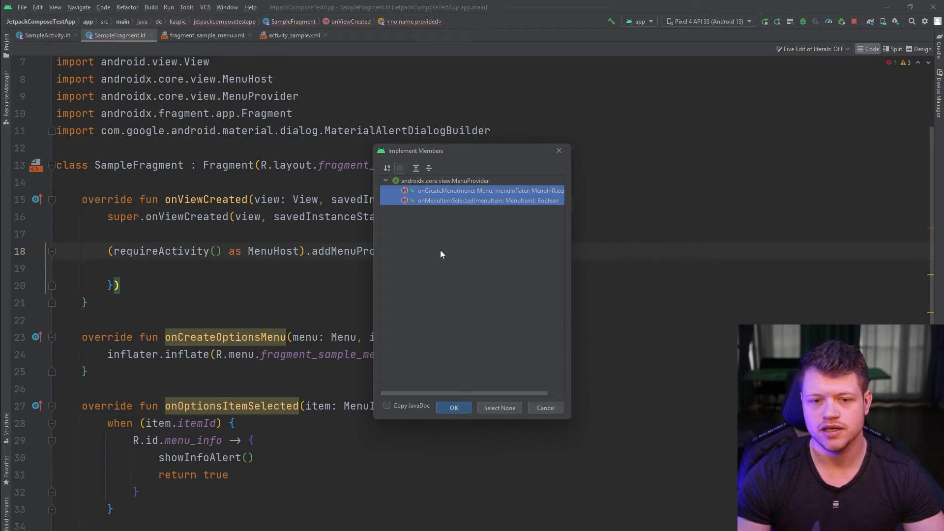
pyautogui.click(454, 407)
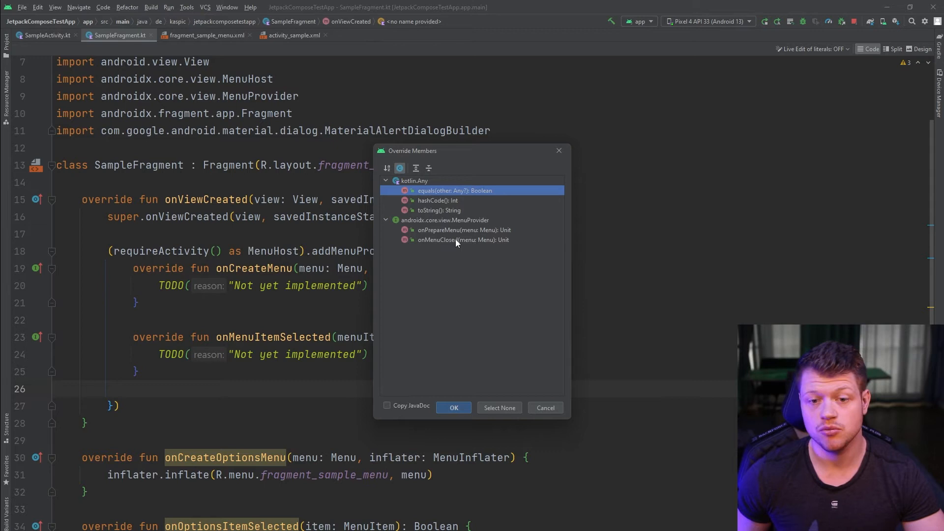
pyautogui.click(463, 239)
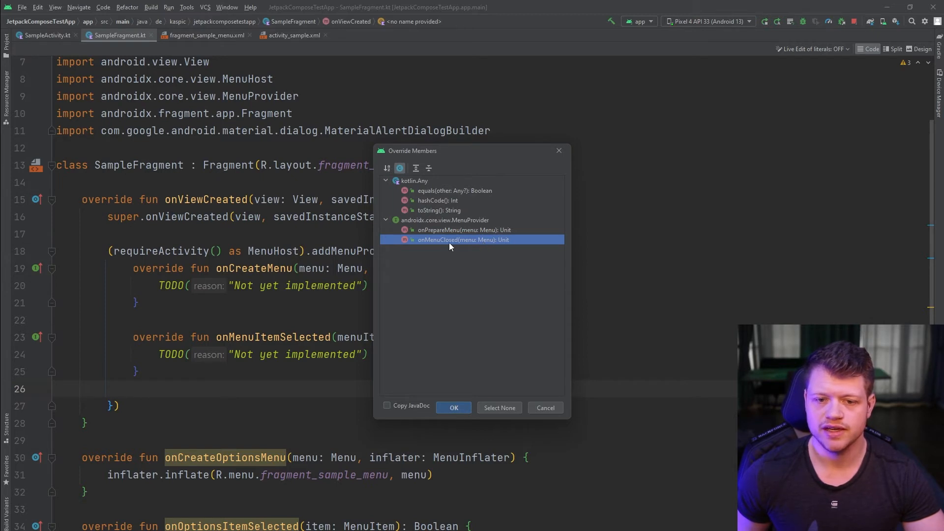
pyautogui.moveTo(446, 220)
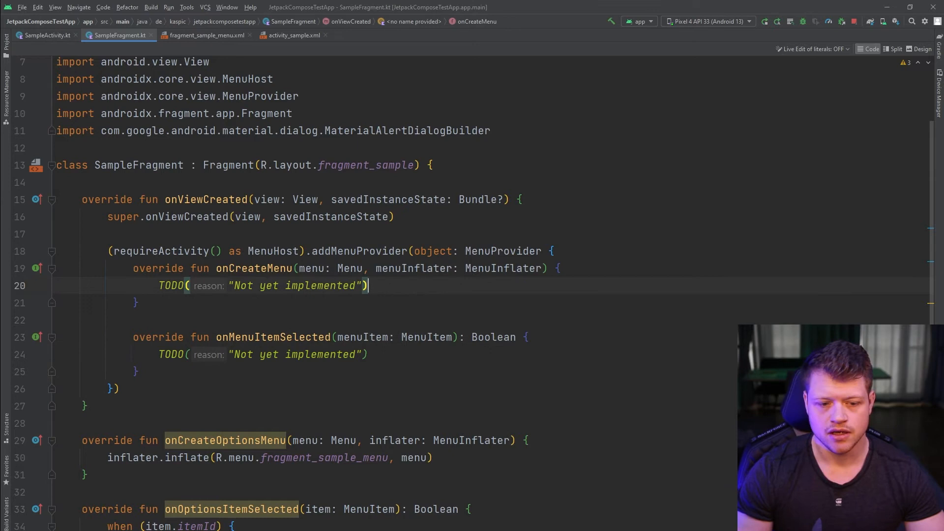
# - Implement onCreateMenu inflating fragment_sample_menu and onMenuItemSelected showing info for menu_info, else false
pyautogui.scroll(-3)
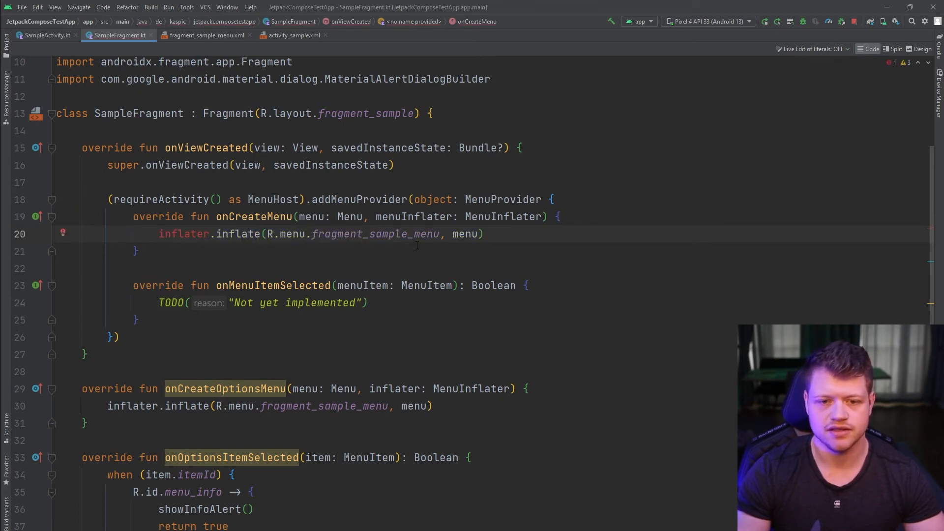
pyautogui.write('menuI')
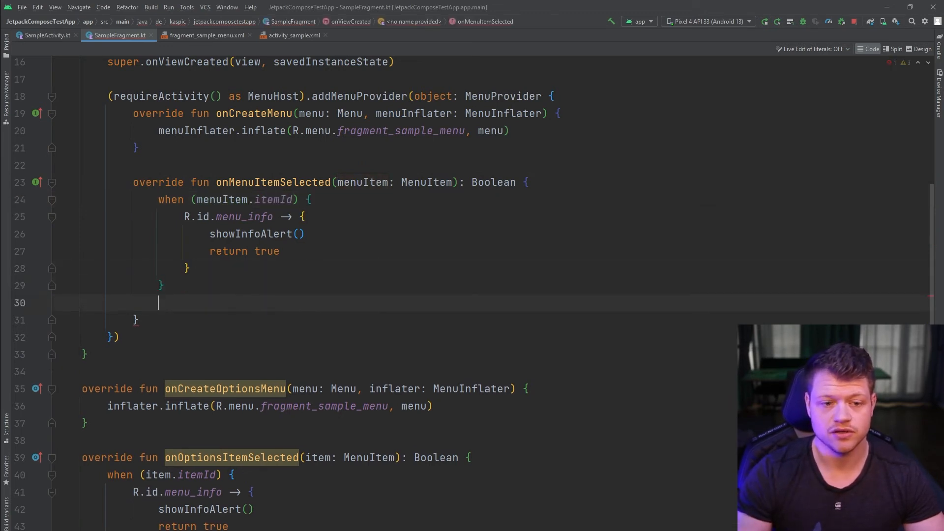
pyautogui.write('return false')
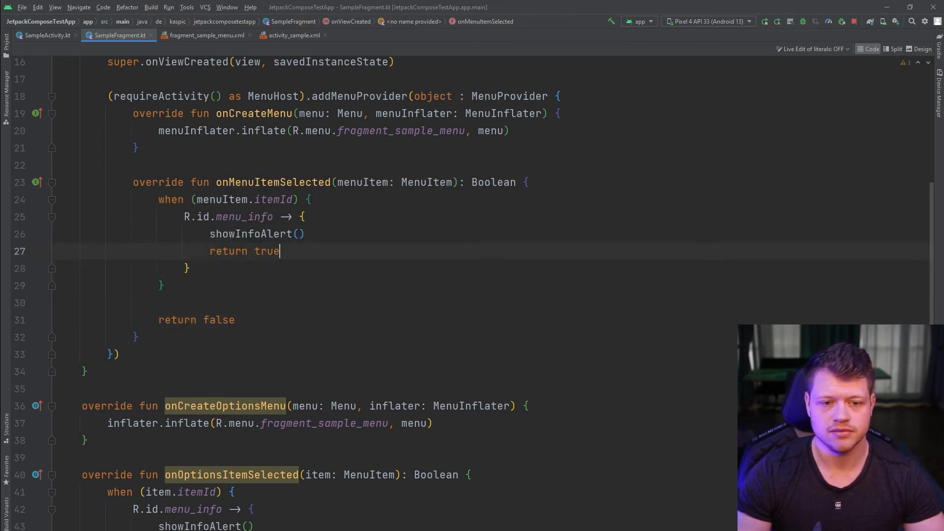
pyautogui.click(209, 320)
pyautogui.write(', ')
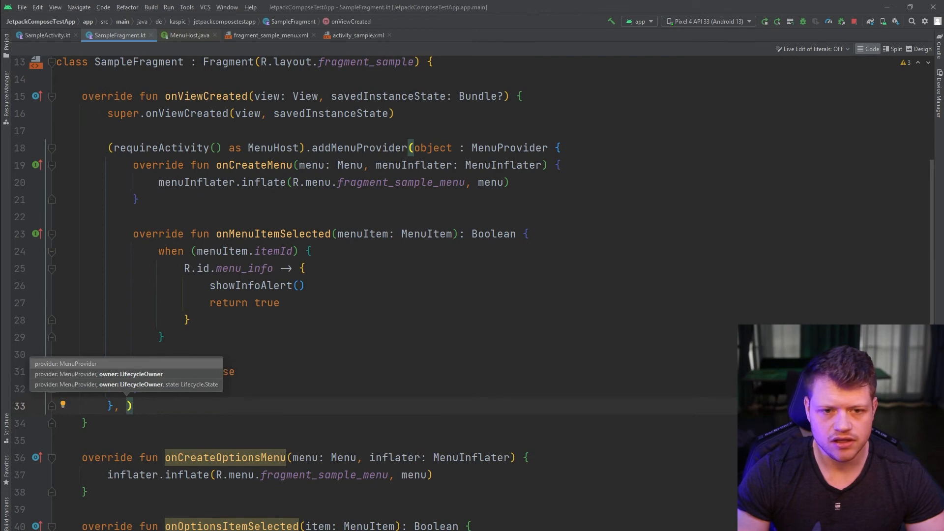
# - Add viewLifecycleOwner after the MenuProvider object as addMenuProvider's second argument
pyautogui.write('viewL')
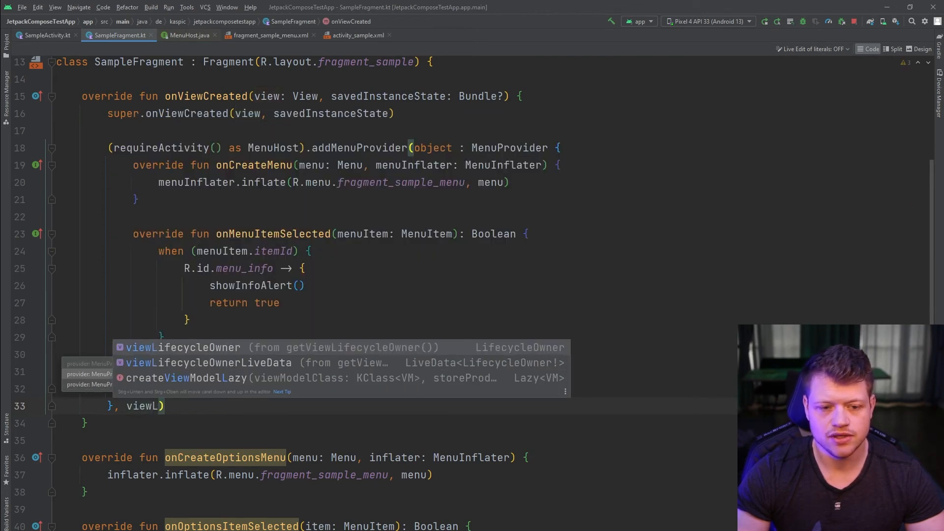
pyautogui.press('Tab')
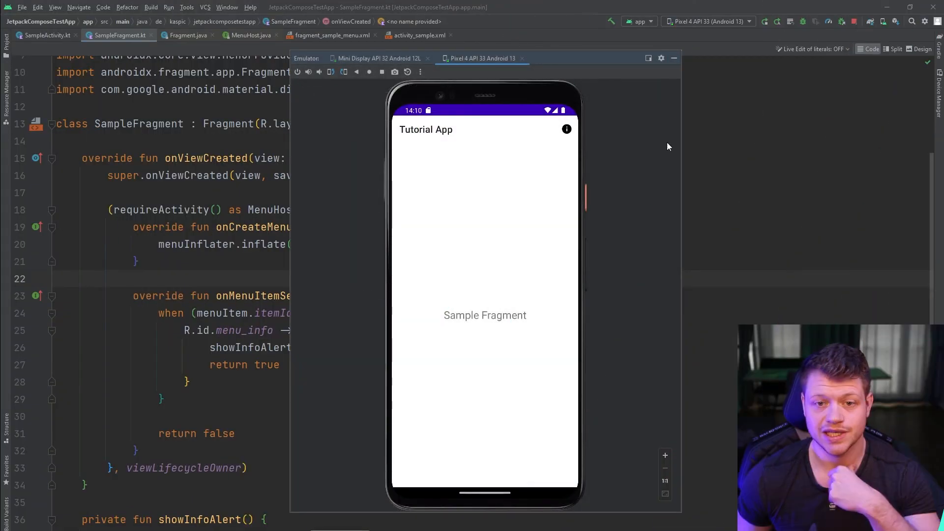
pyautogui.moveTo(572, 137)
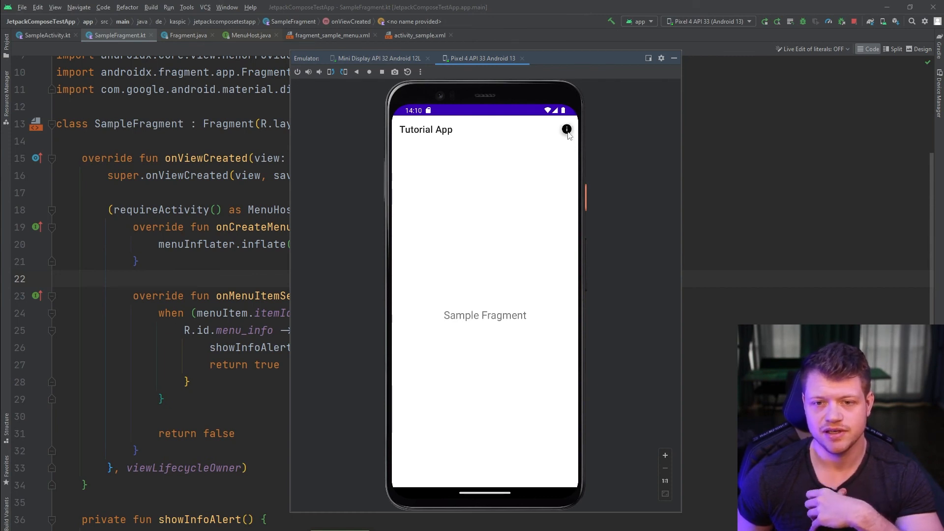
# - Tap the toolbar info action in the redeployed app to open the Info dialog
pyautogui.click(566, 129)
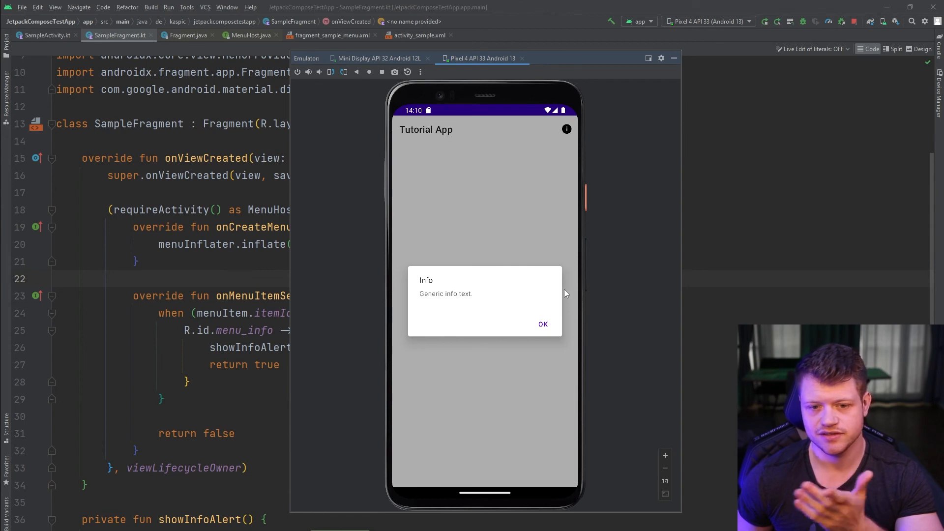